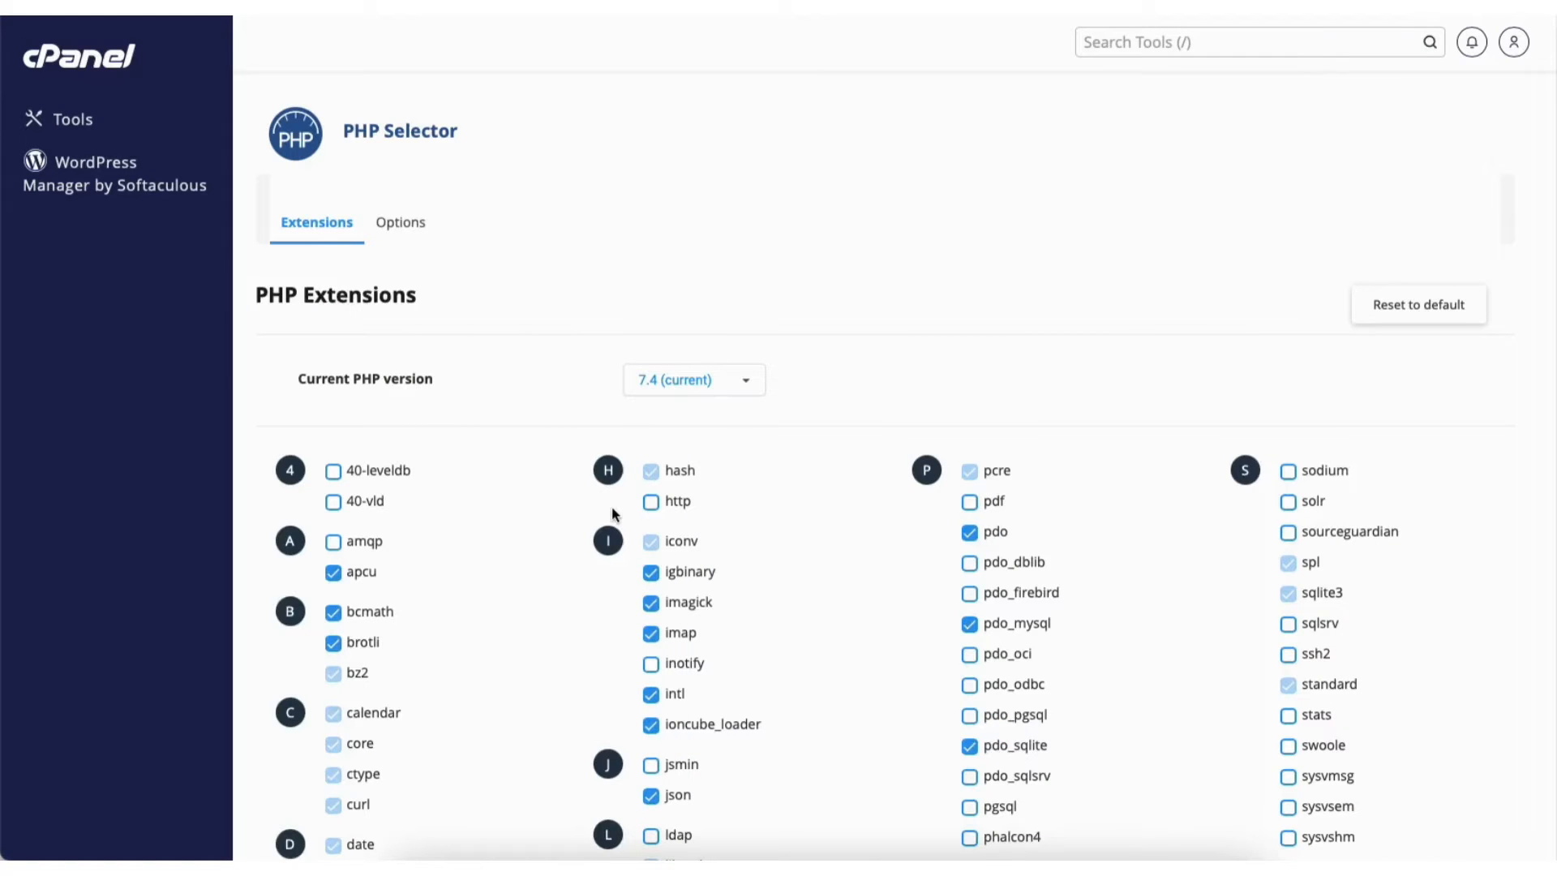
Return to the Tools dashboard and open Select PHP Version from the Software section.
left_click(63, 118)
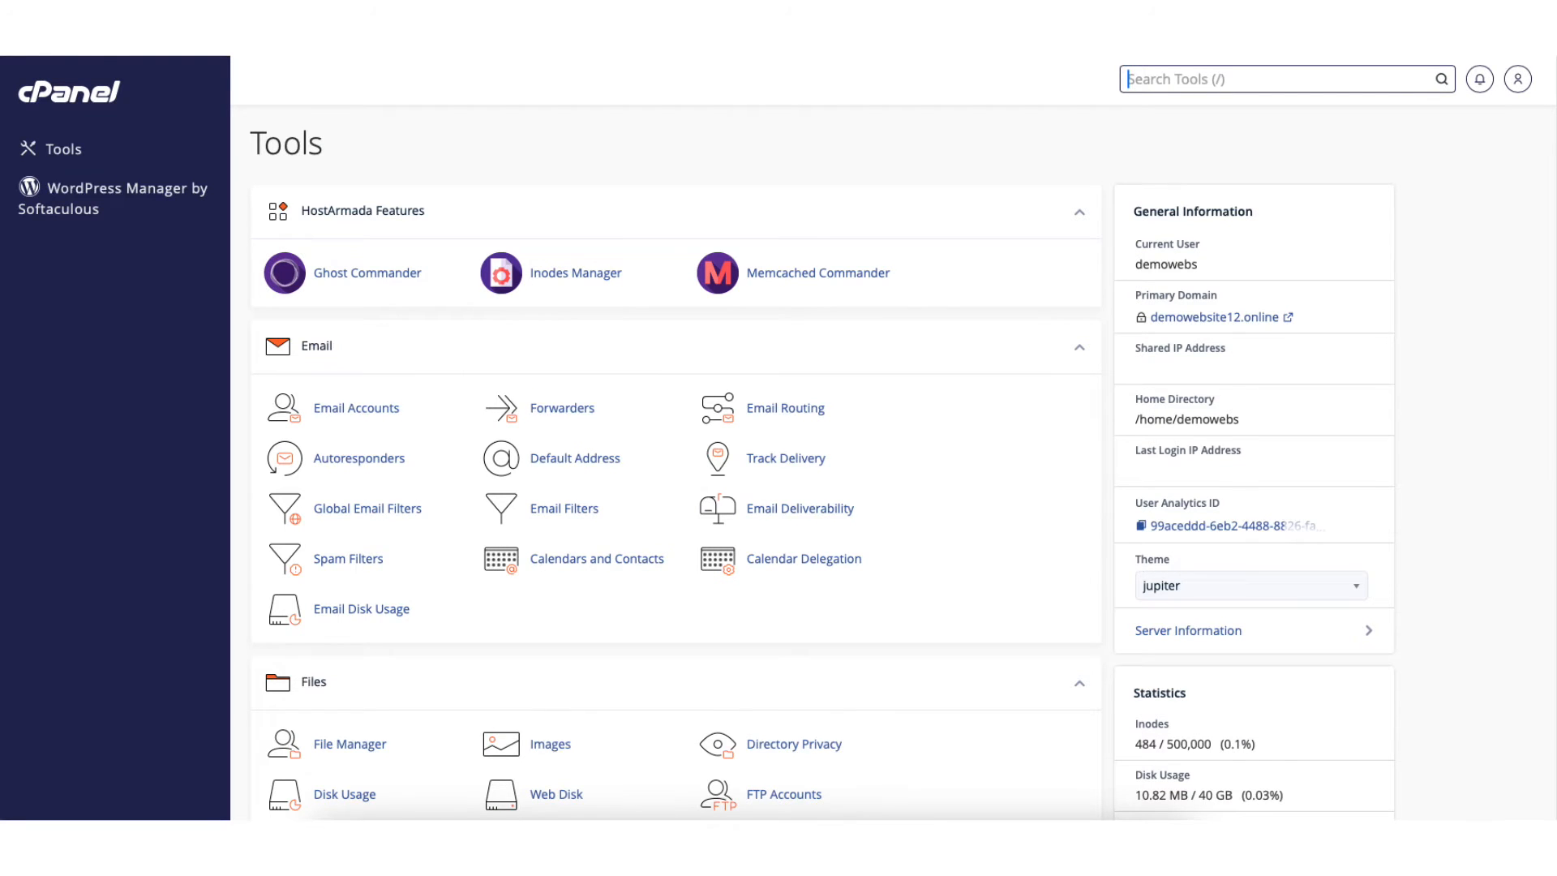
scroll("down", 3)
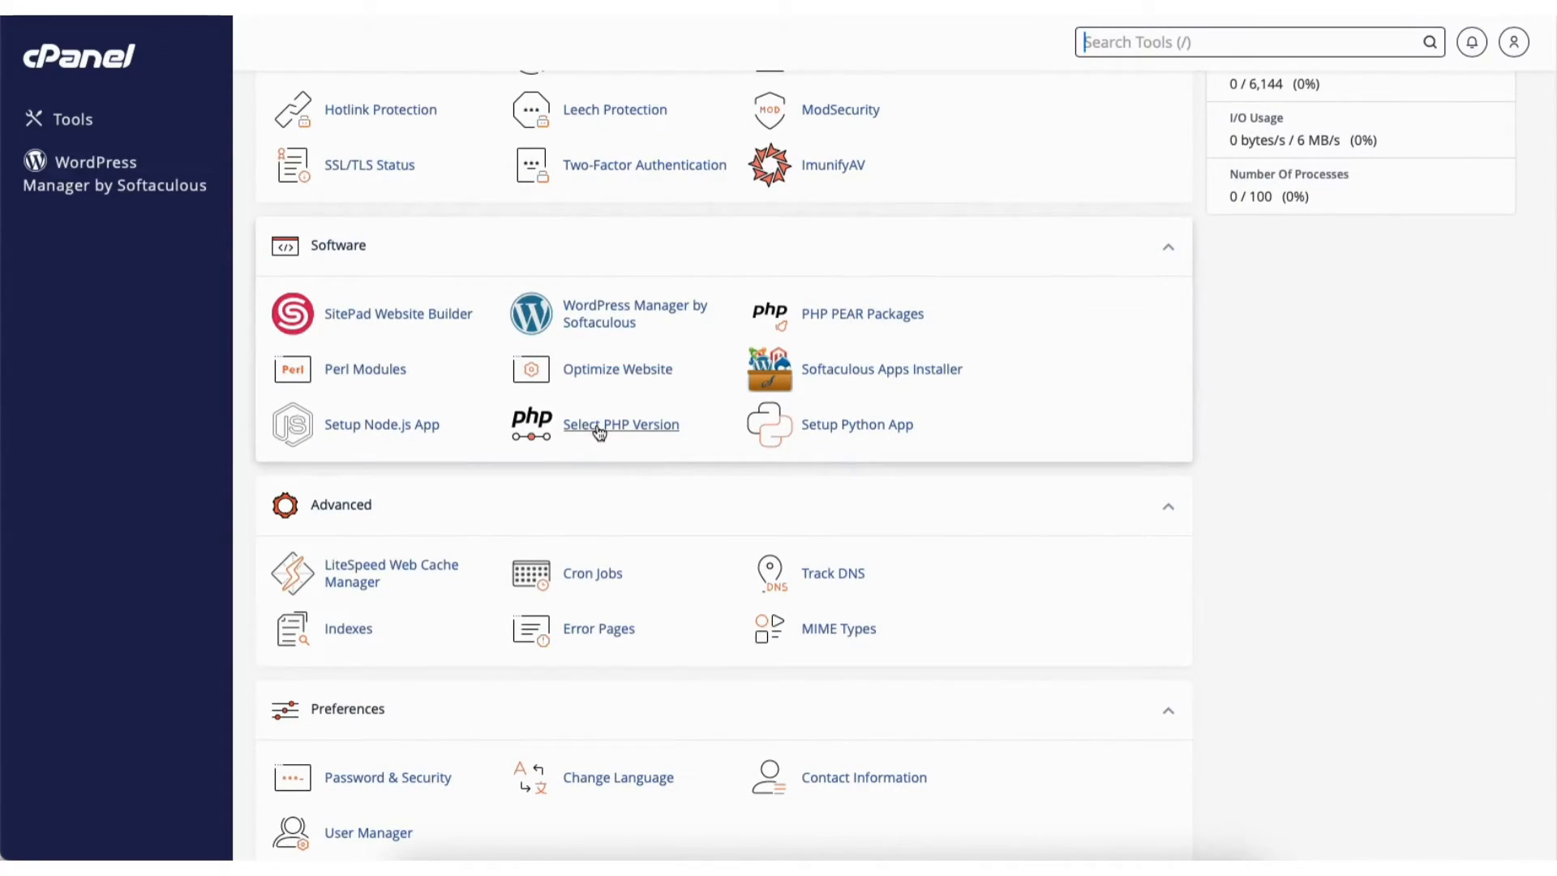
left_click(622, 423)
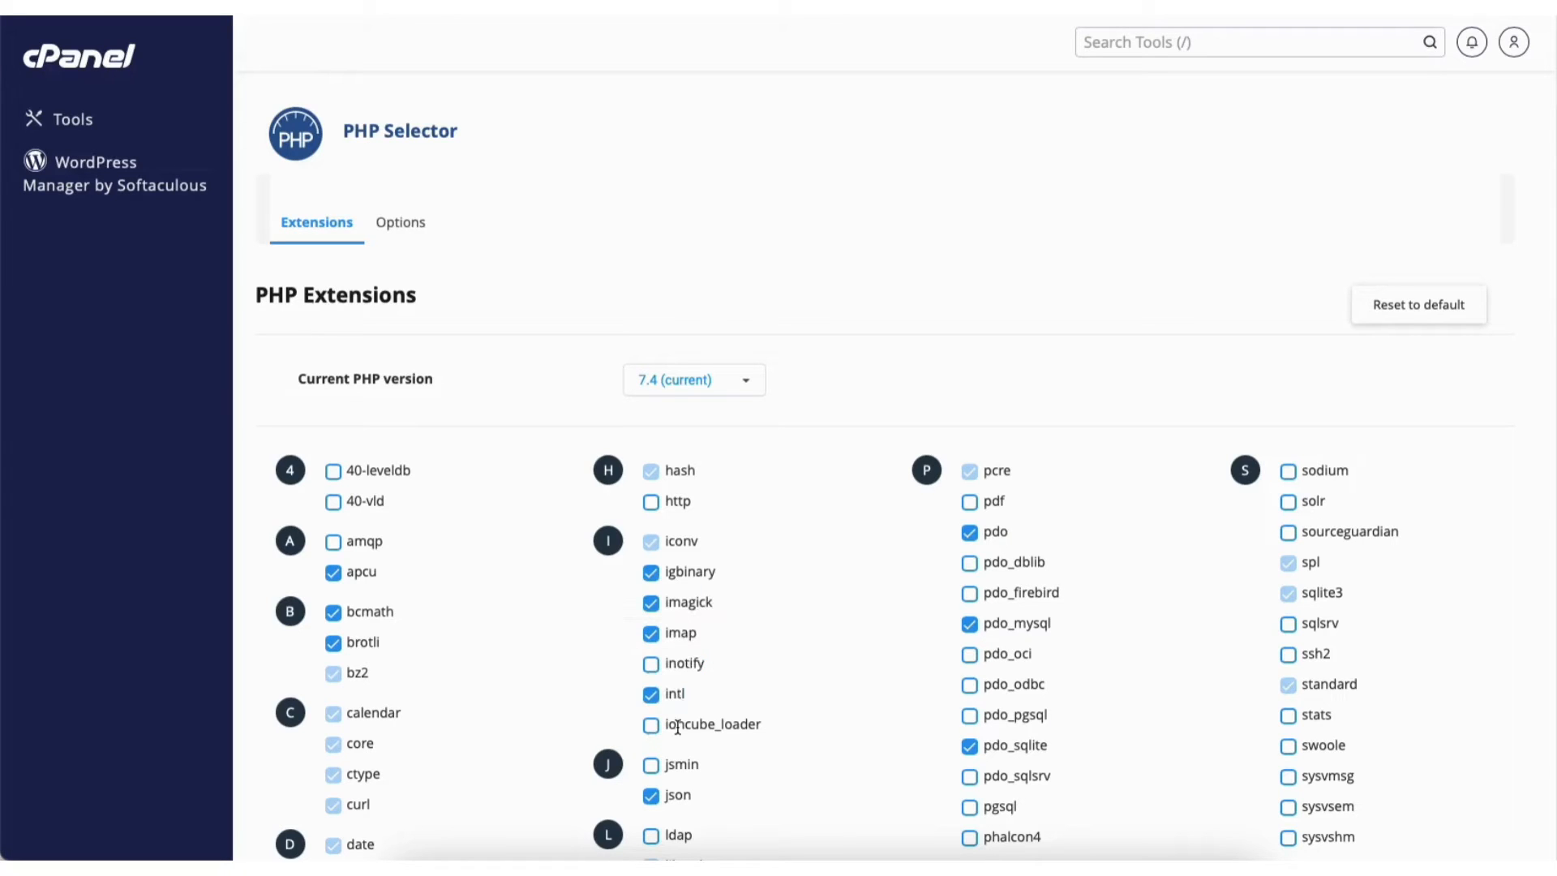
mouse_move(652, 730)
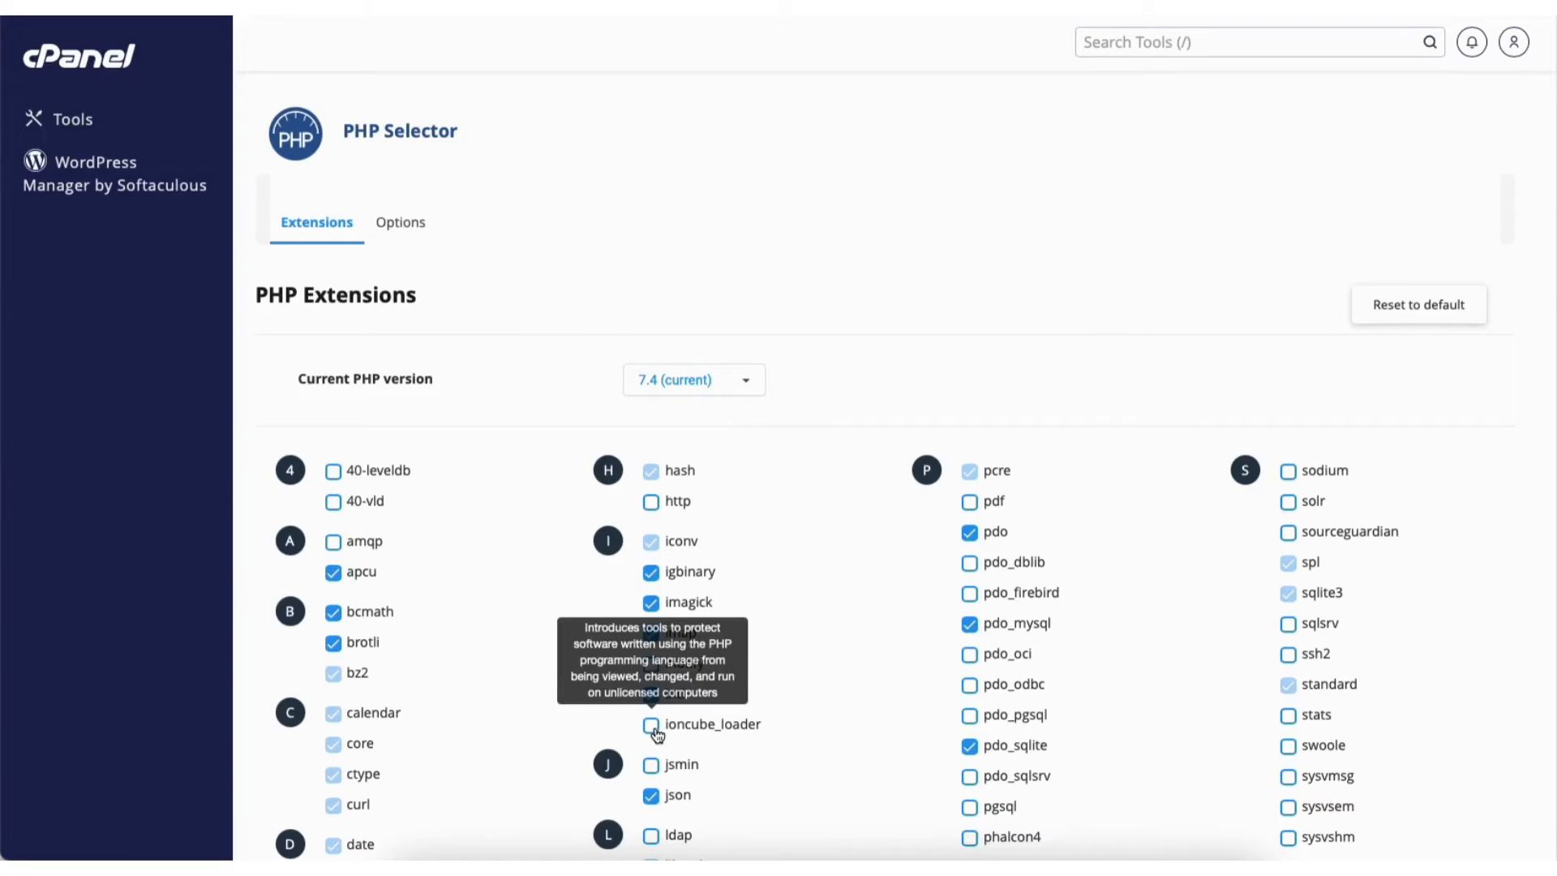
Enable the ioncube_loader extension for PHP 7.4 so 'Module ioncube_loader saved' appears.
left_click(652, 723)
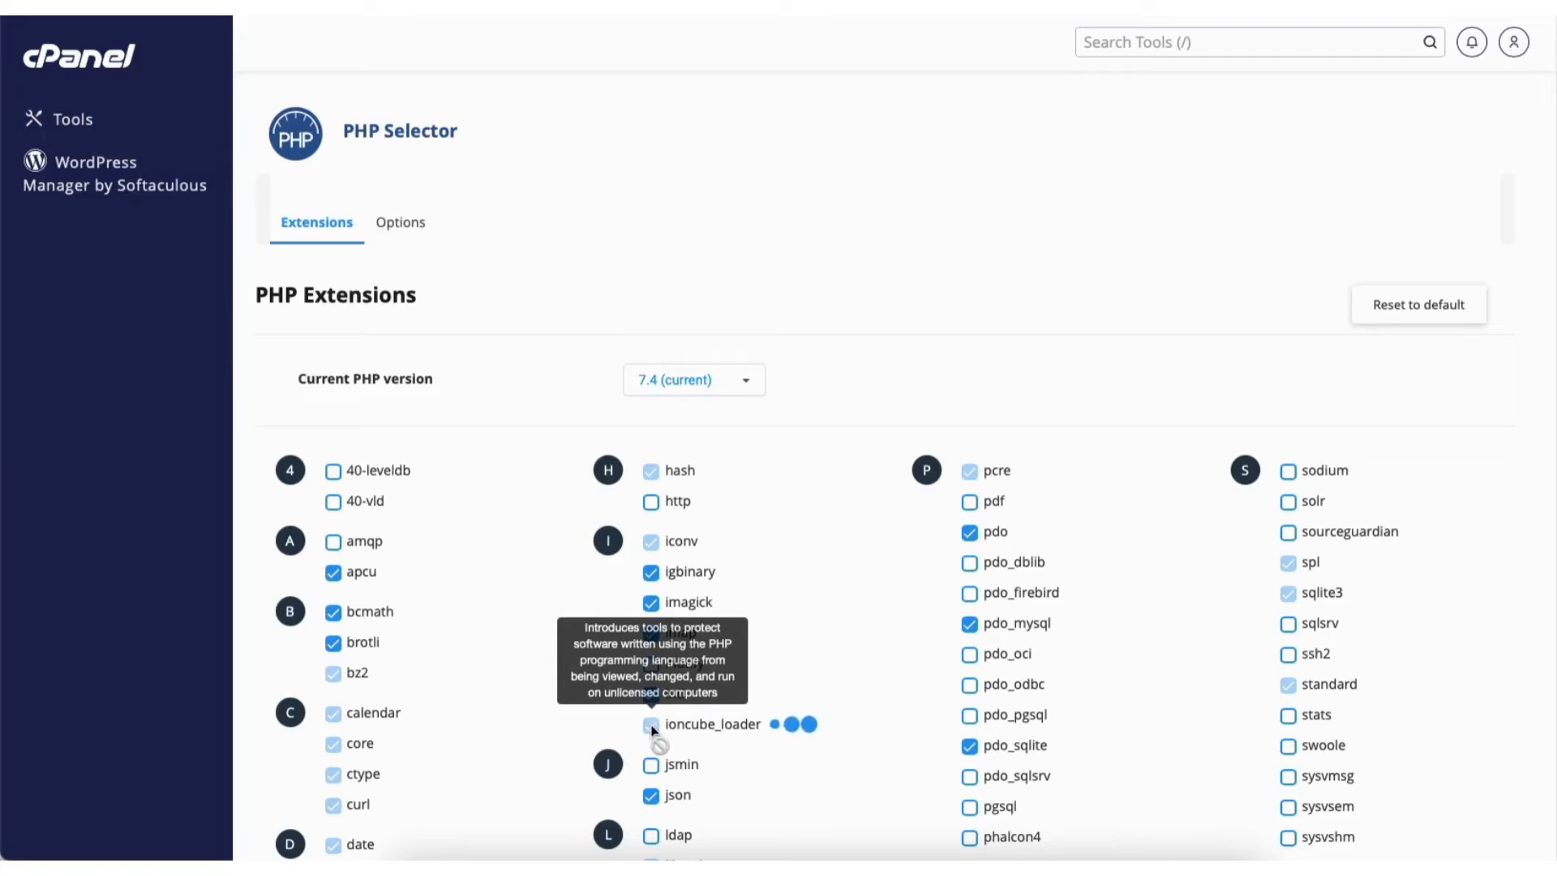
left_click(652, 724)
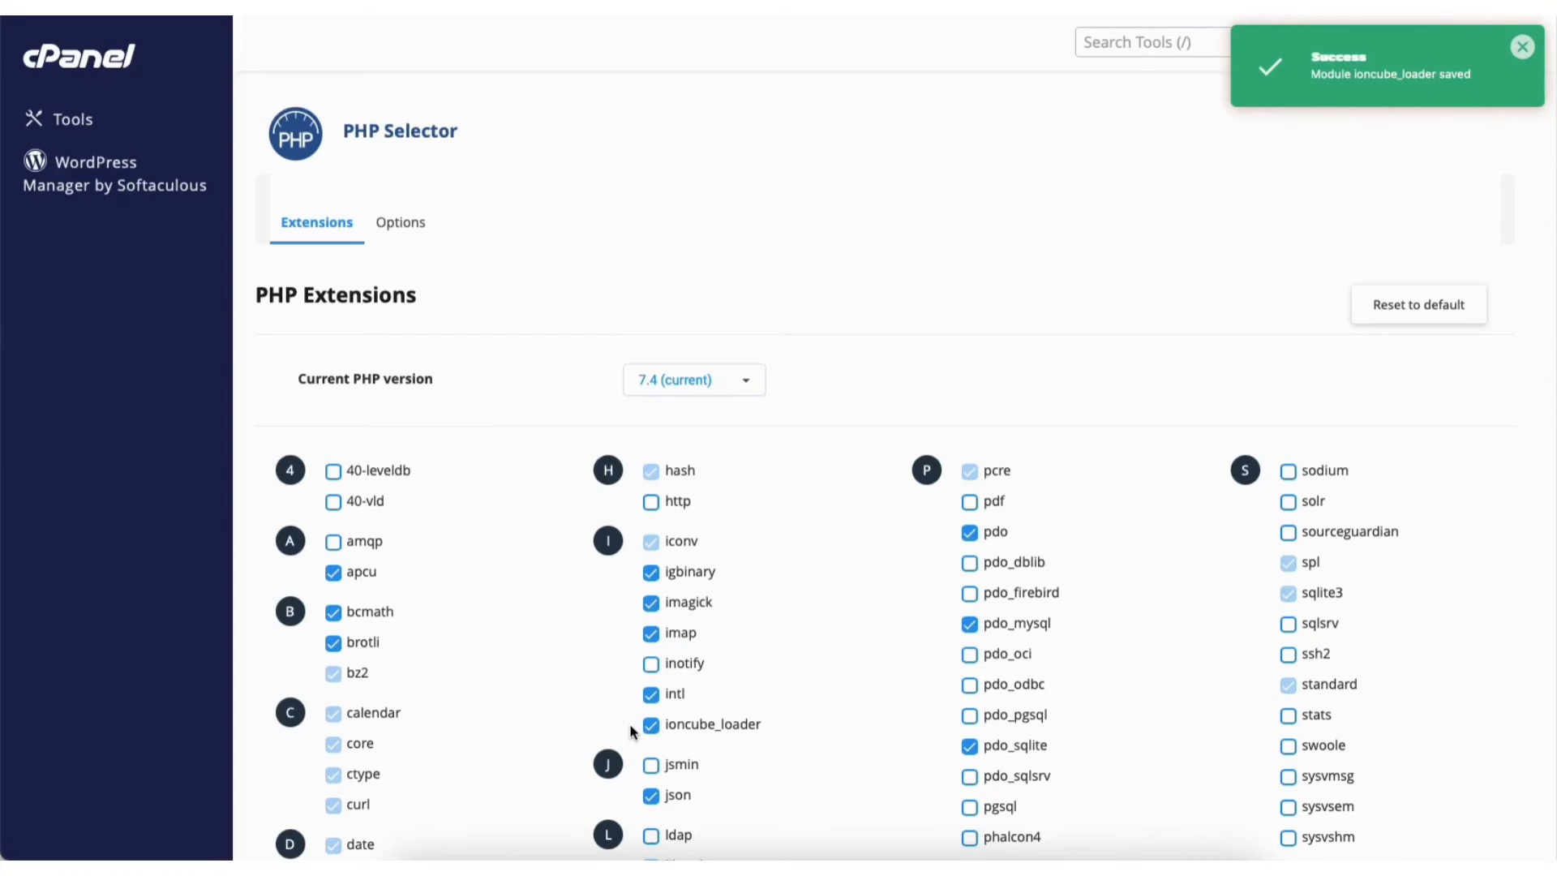